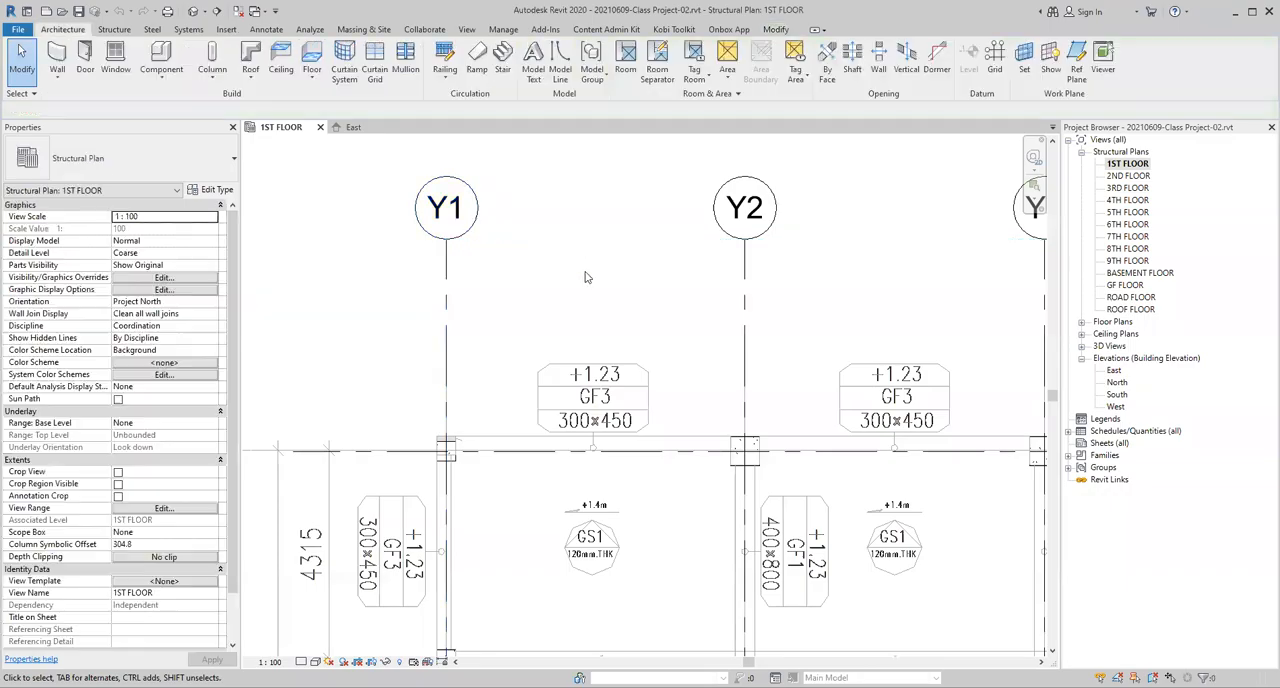
- Select the Y1 grid line in the 1ST FLOOR structural plan
left_click(446, 208)
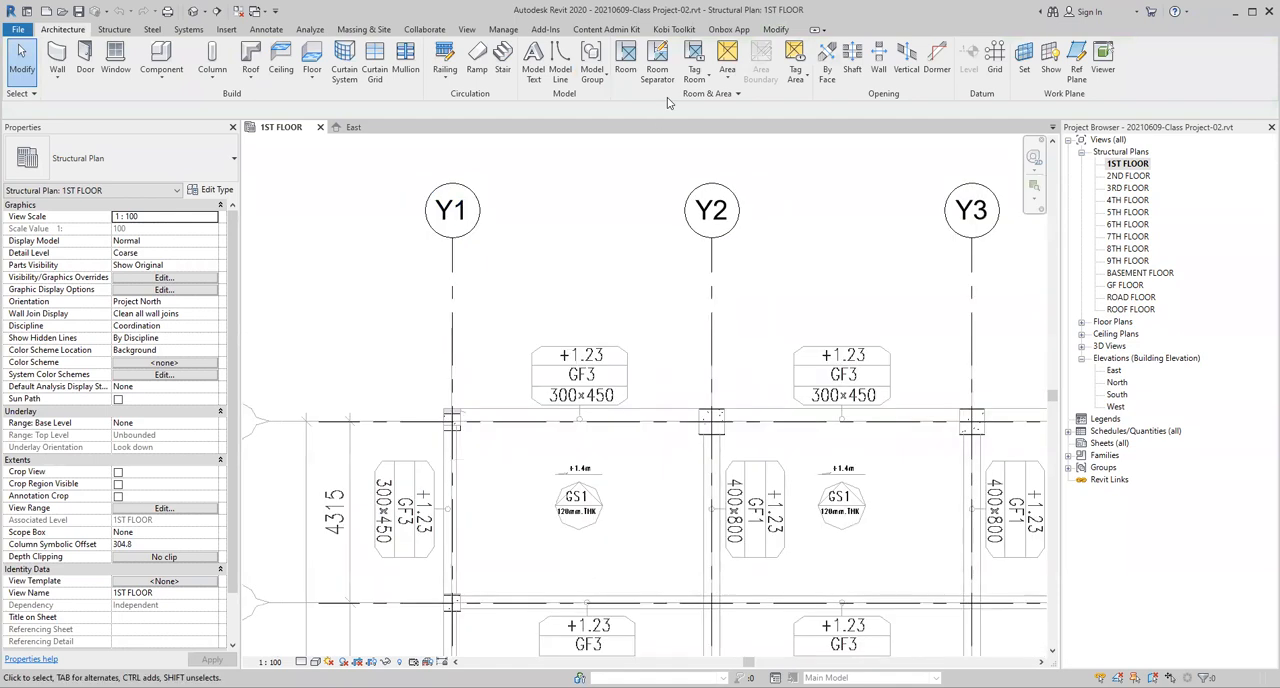
left_click(452, 210)
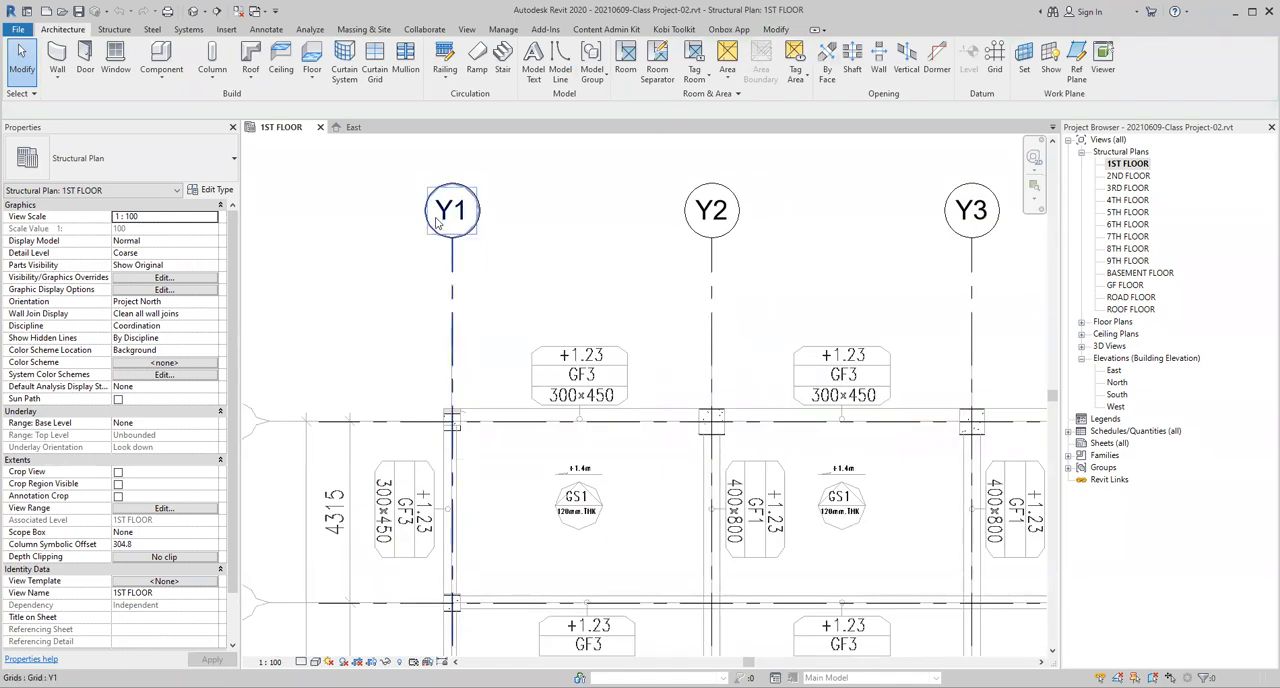
mouse_move(464, 218)
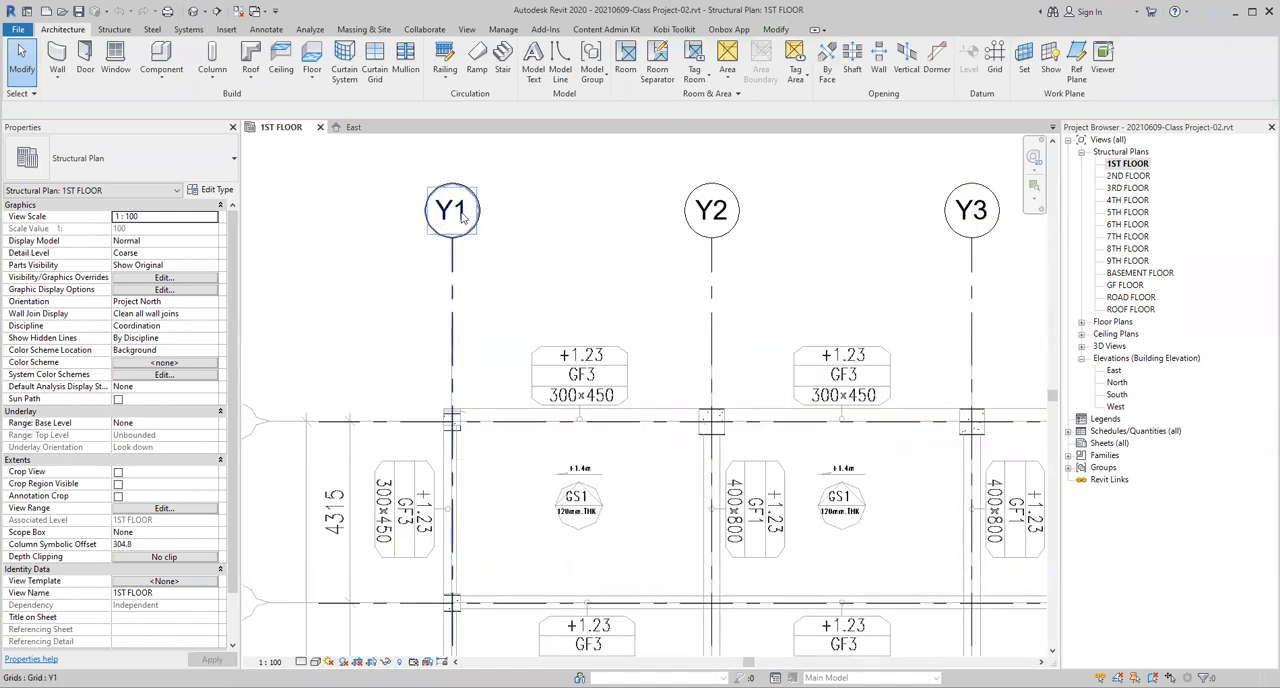
mouse_move(458, 218)
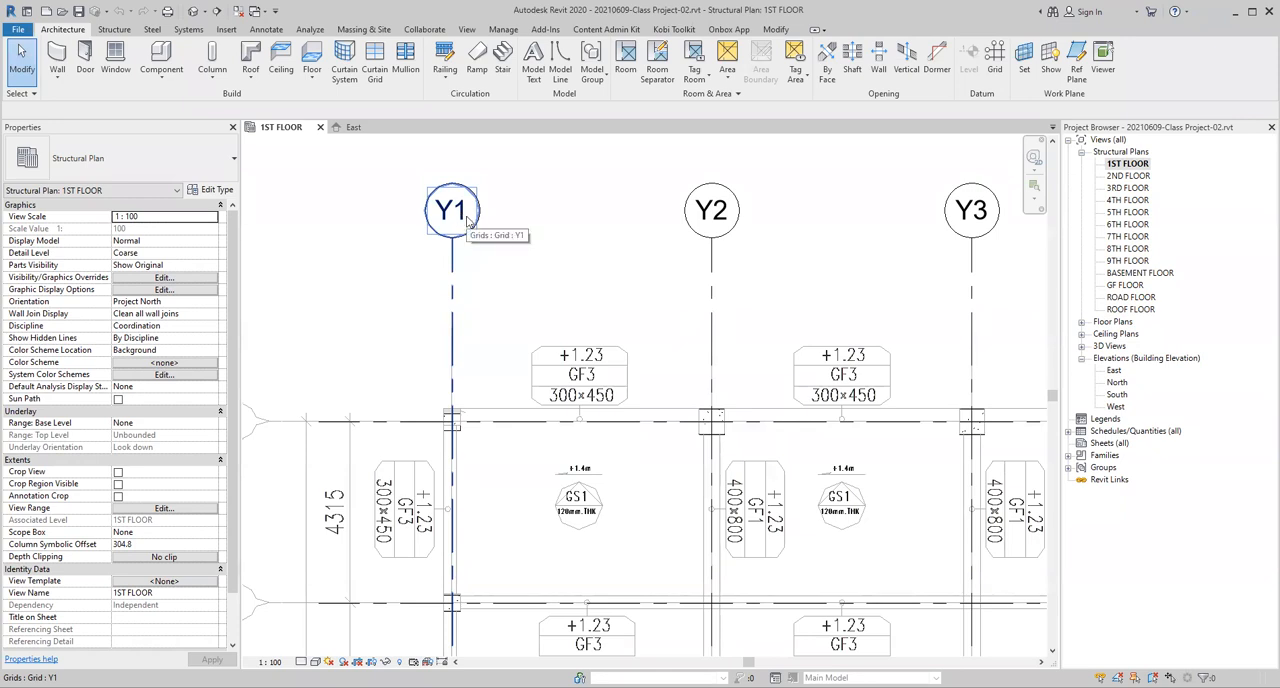
mouse_move(430, 208)
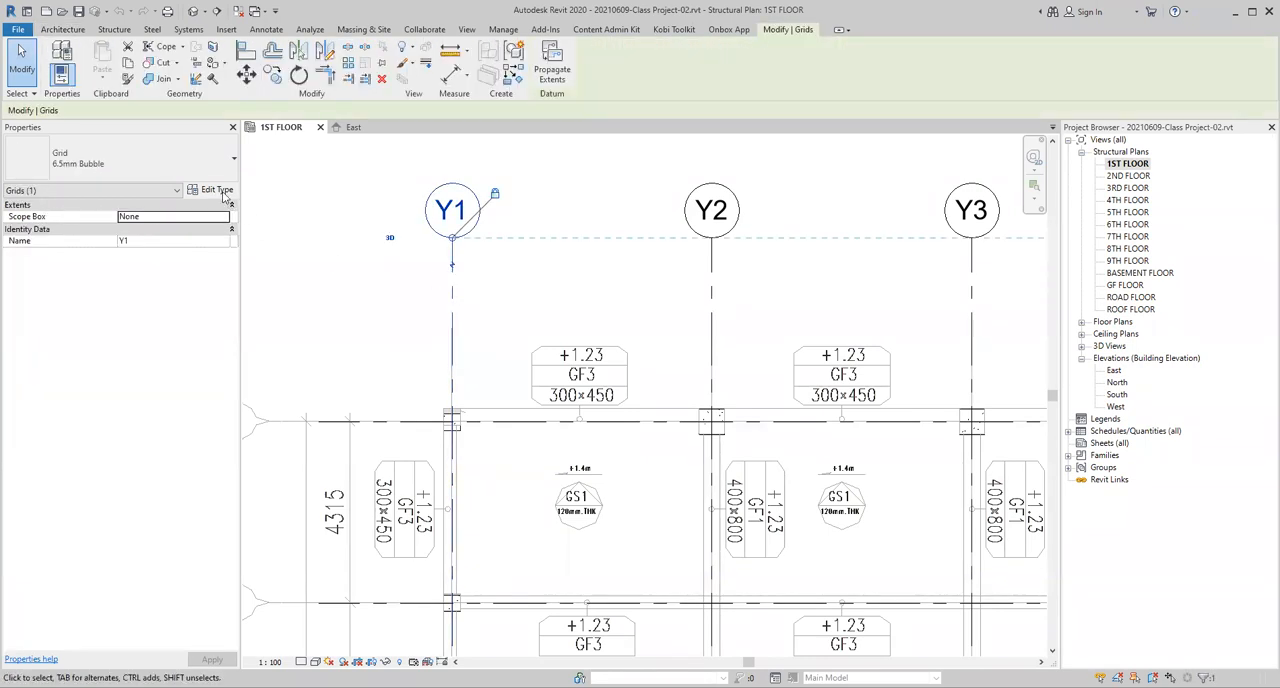
left_click(216, 190)
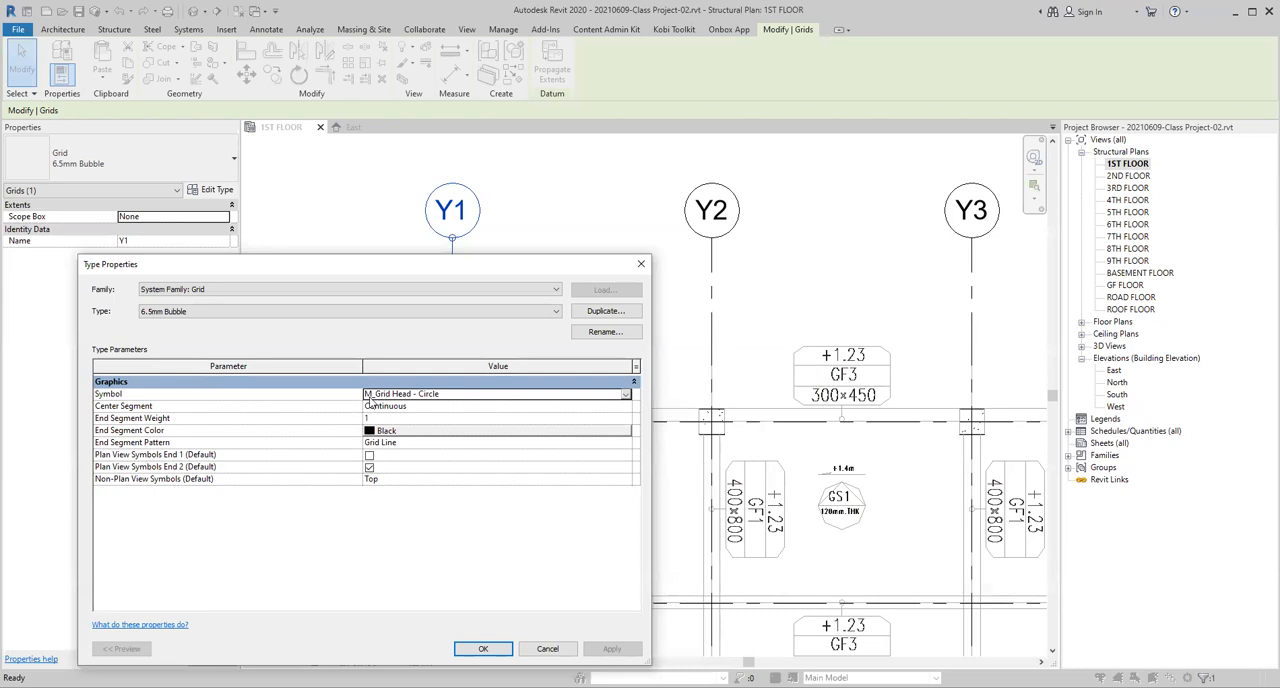
mouse_move(584, 404)
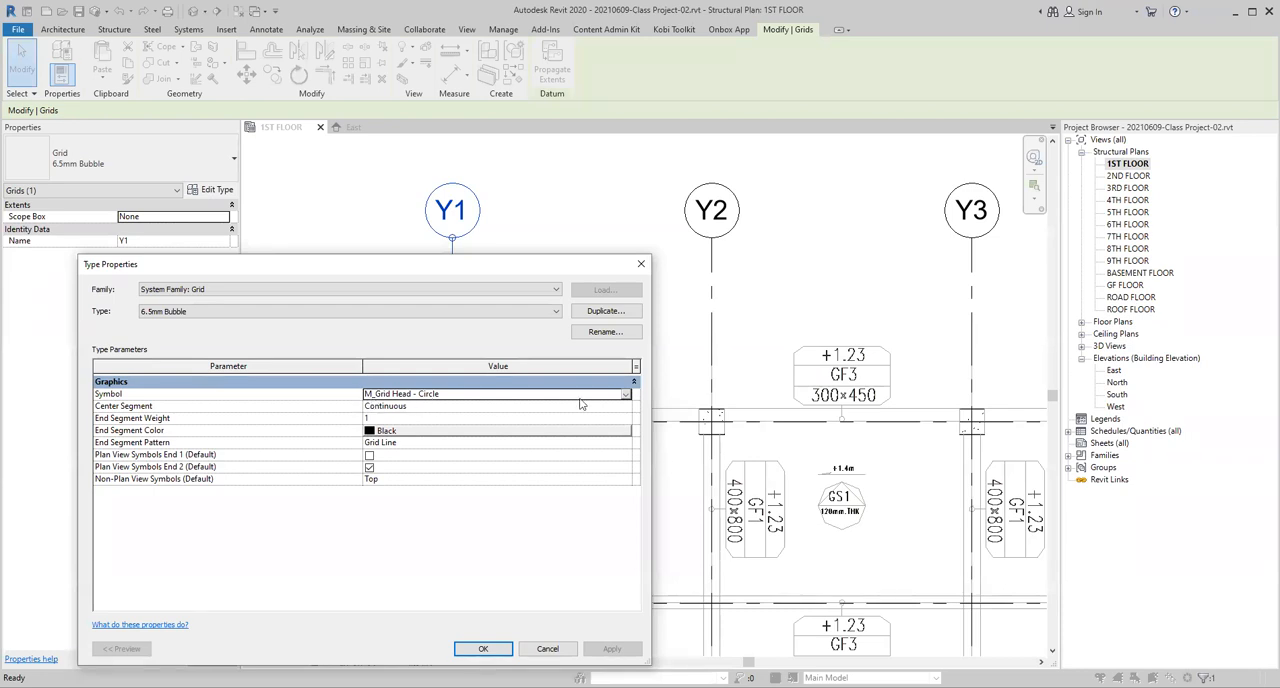
left_click(624, 392)
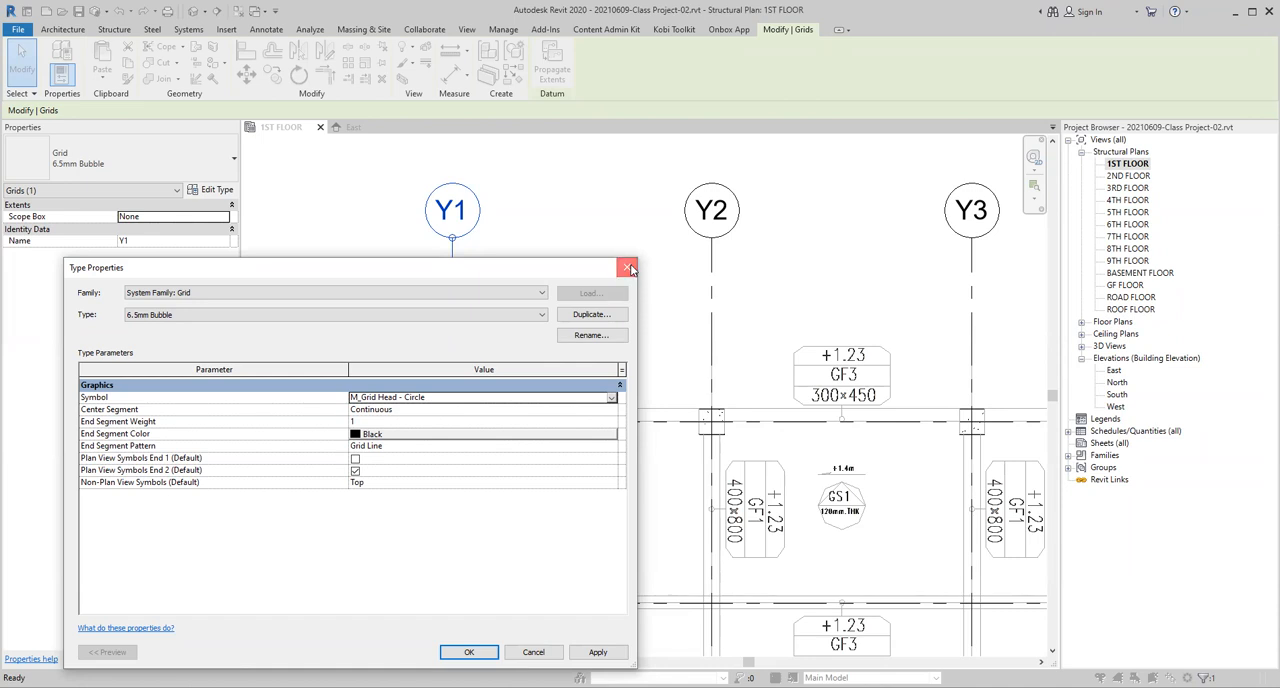
left_click(628, 268)
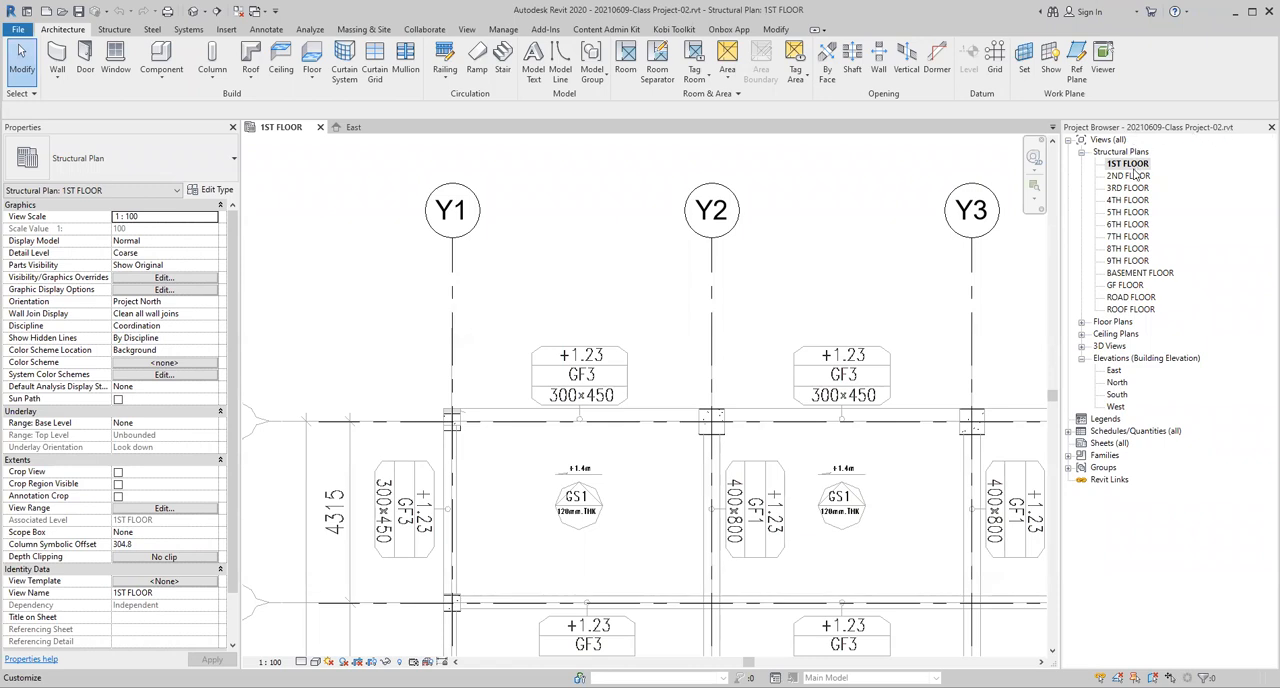
- Expand Families then Annotation Symbols in the Project Browser to reveal the grid head families
left_click(1104, 454)
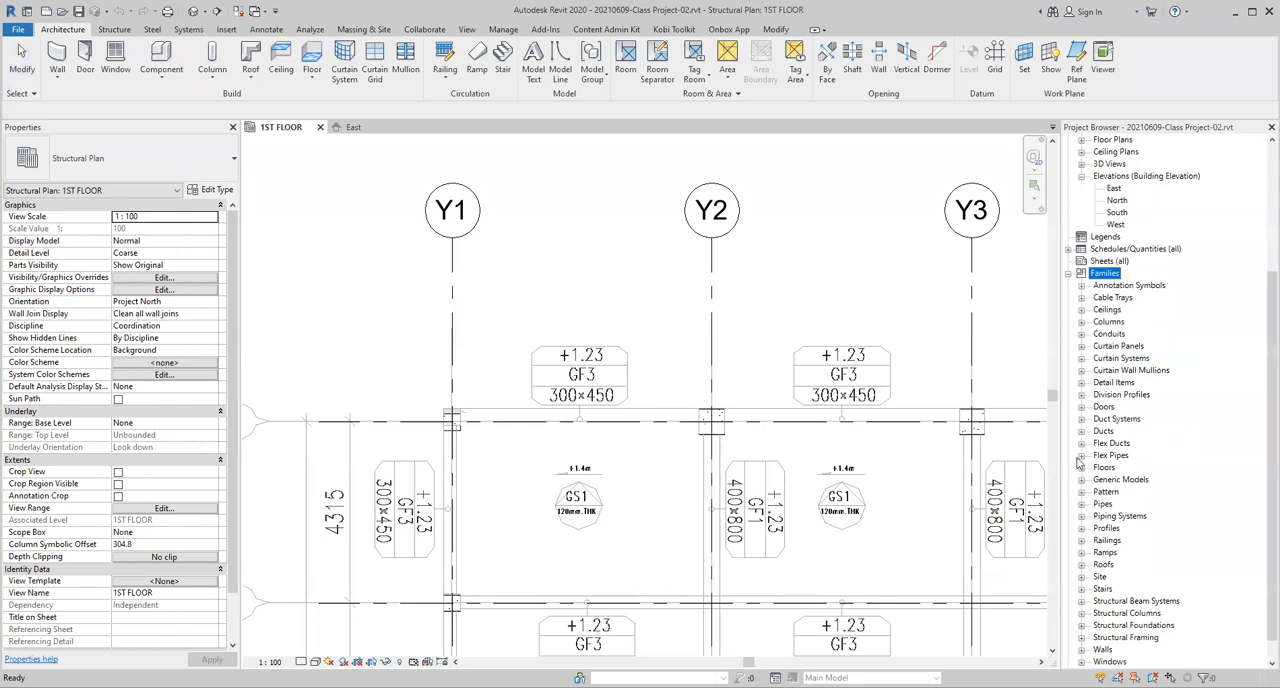
scroll("down", 3)
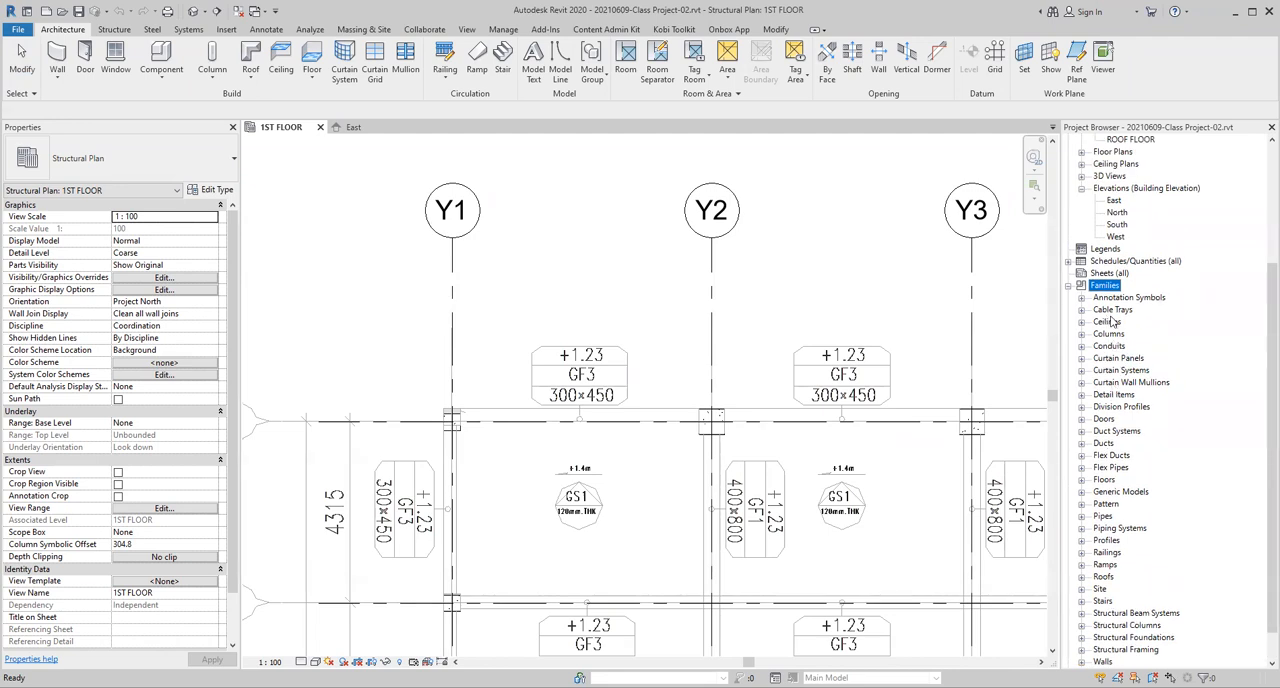
scroll("down", 3)
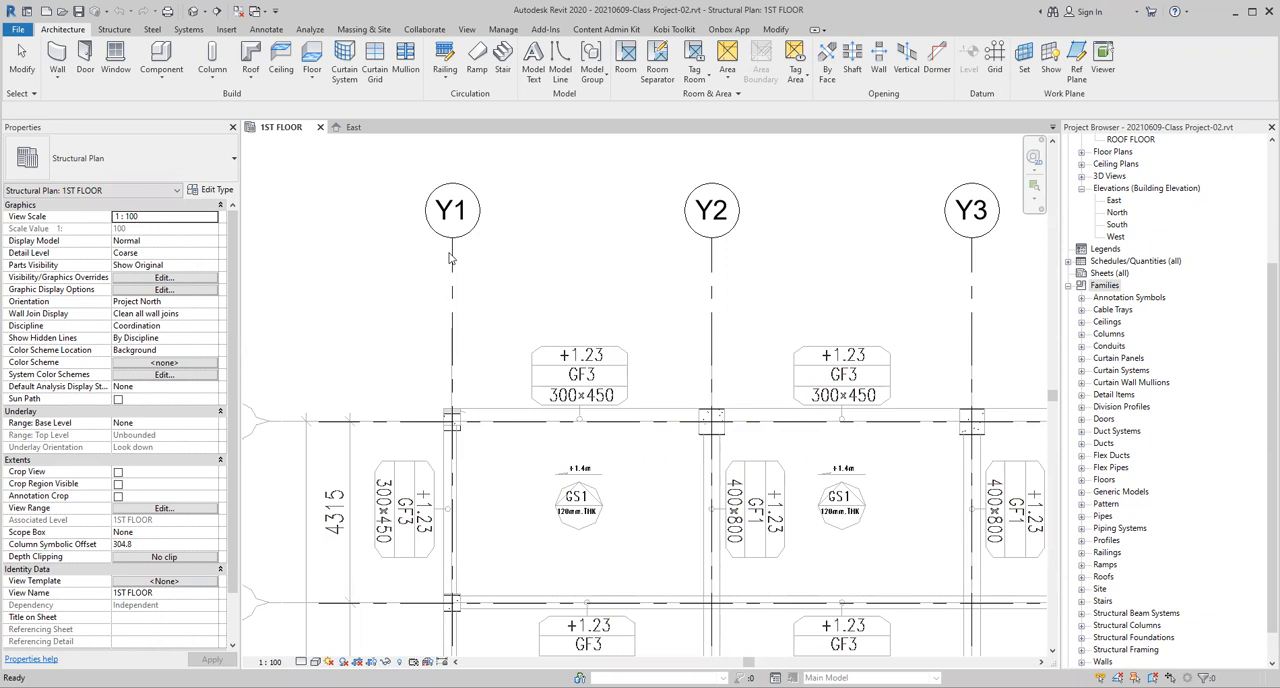
left_click(1128, 296)
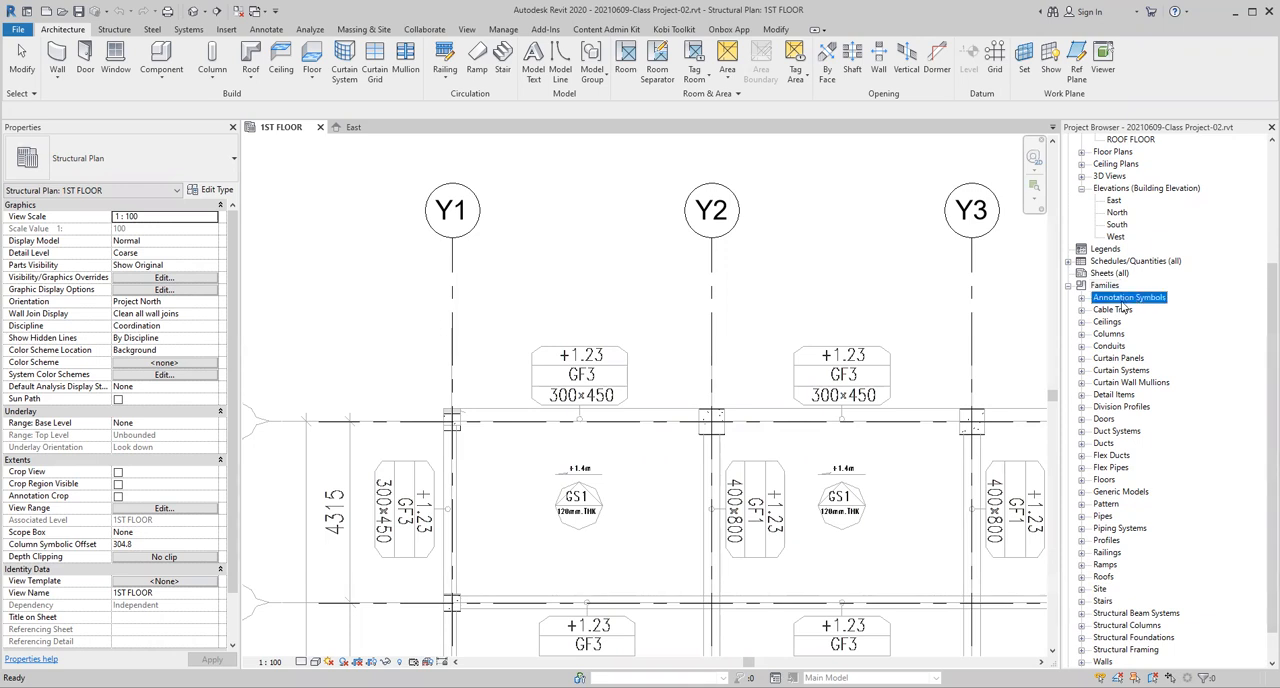
left_click(1082, 296)
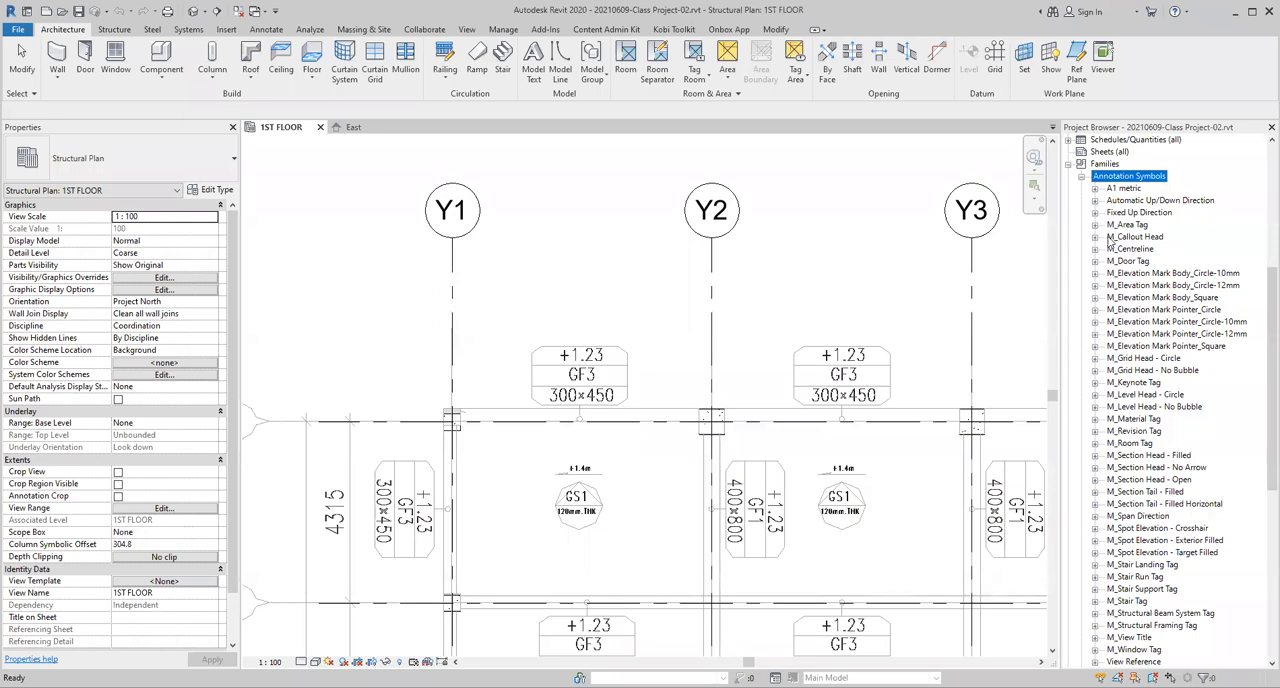
scroll("down", 3)
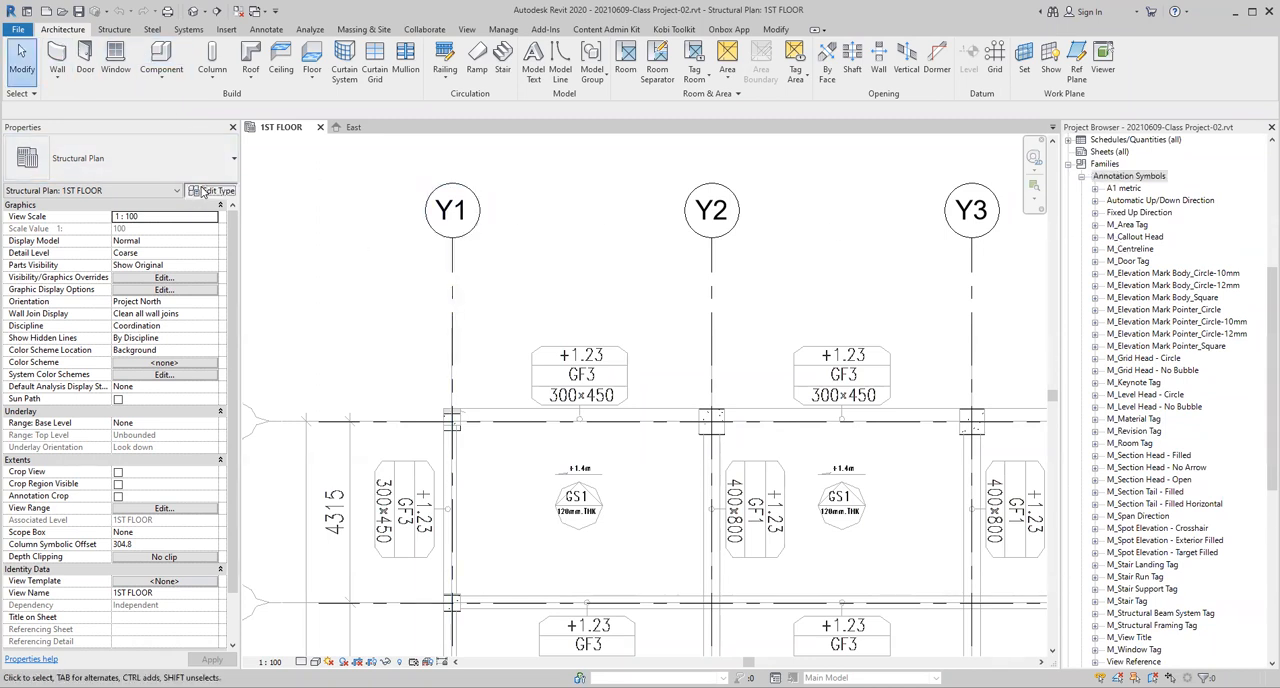
- Dismiss the plan view's type settings and select the M_Grid Head - Circle family
left_click(212, 190)
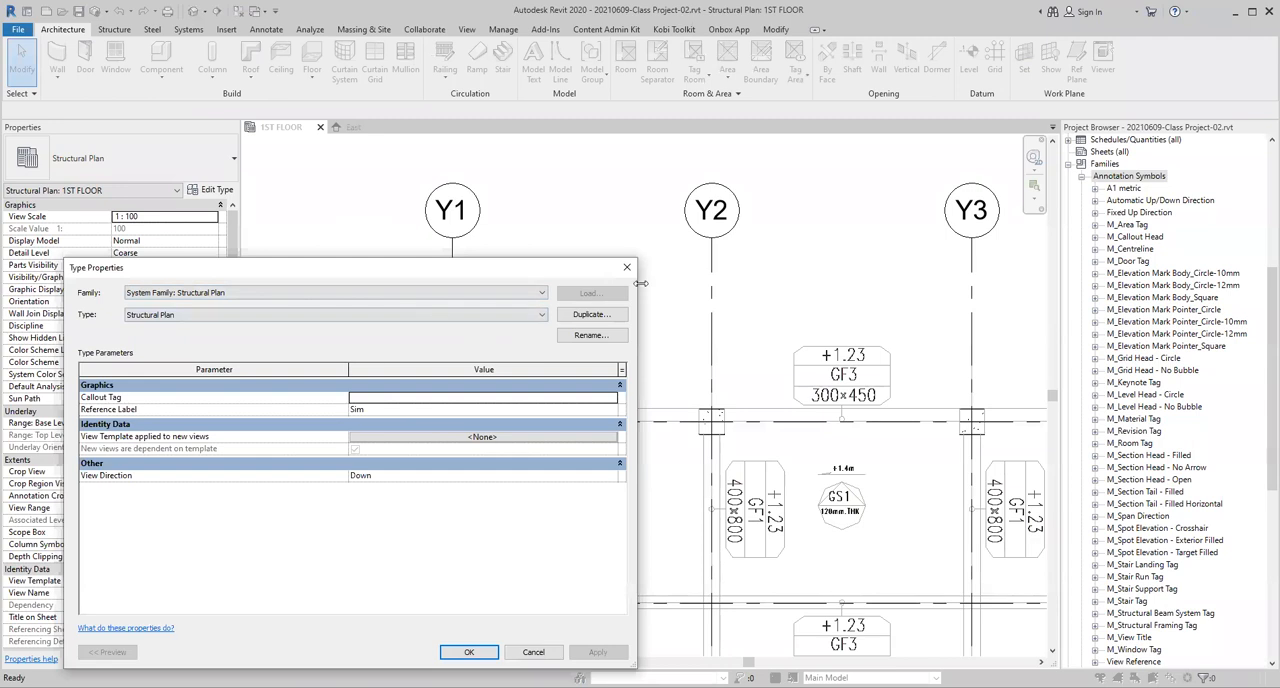
left_click(468, 652)
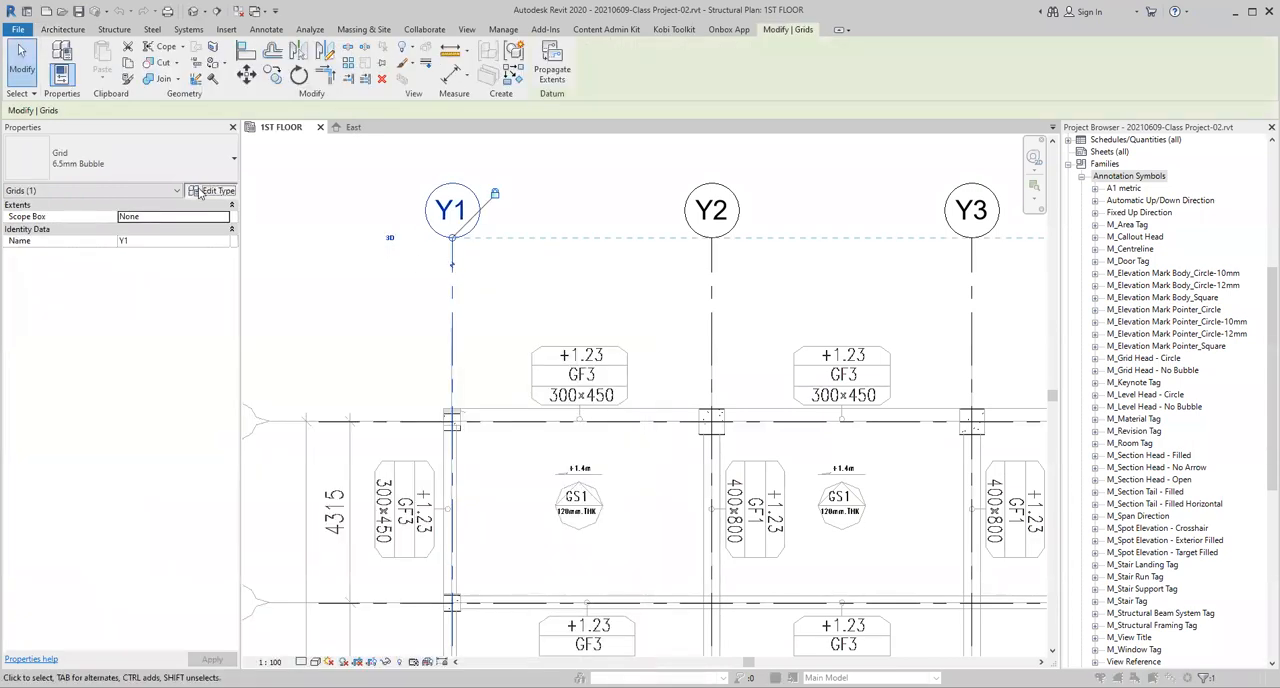
left_click(210, 192)
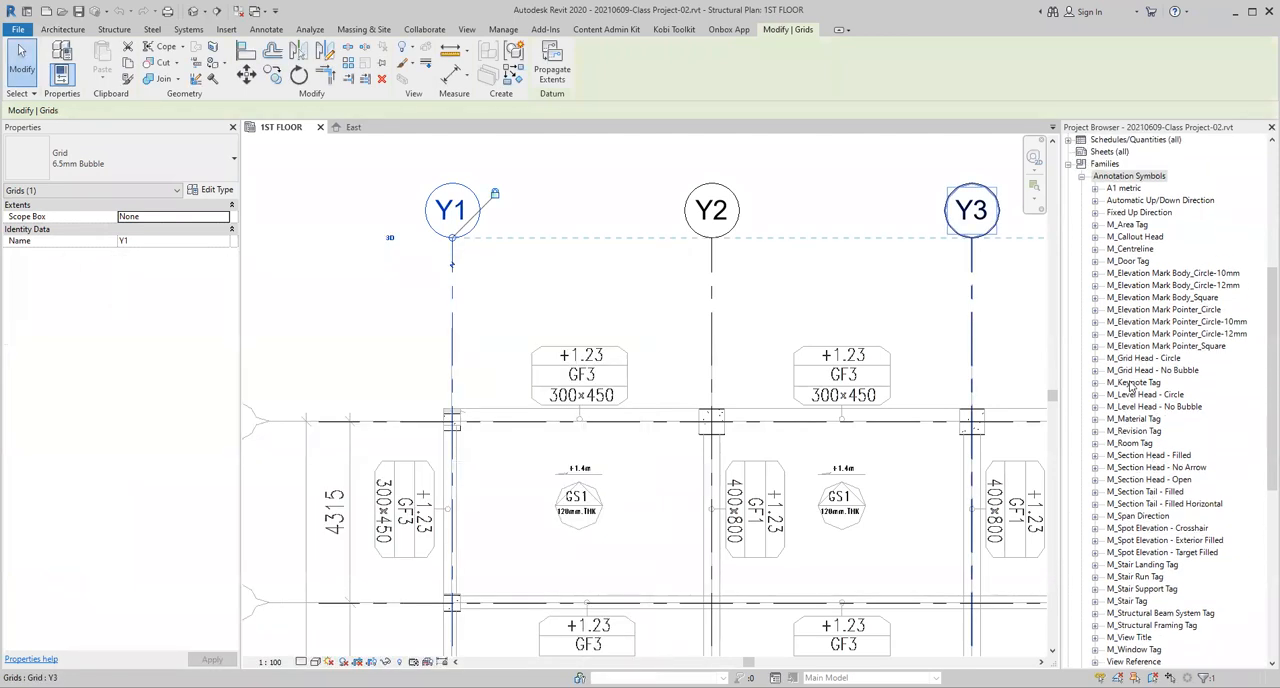
left_click(62, 28)
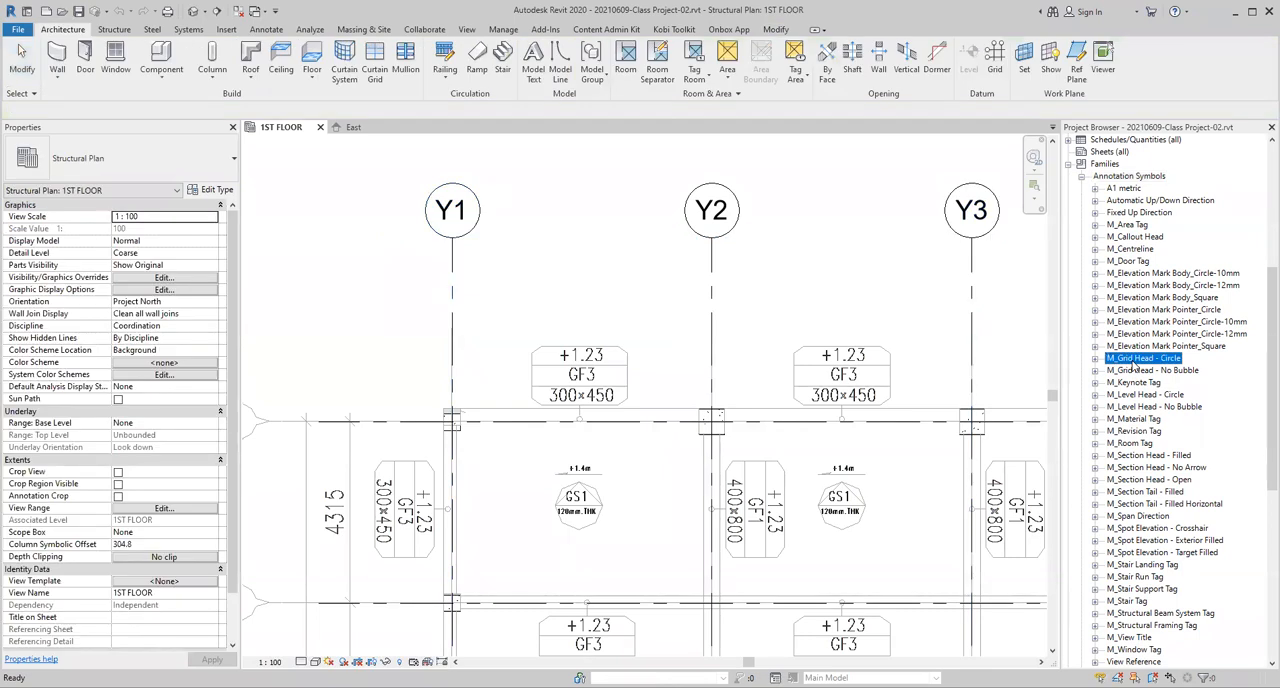
mouse_move(1100, 370)
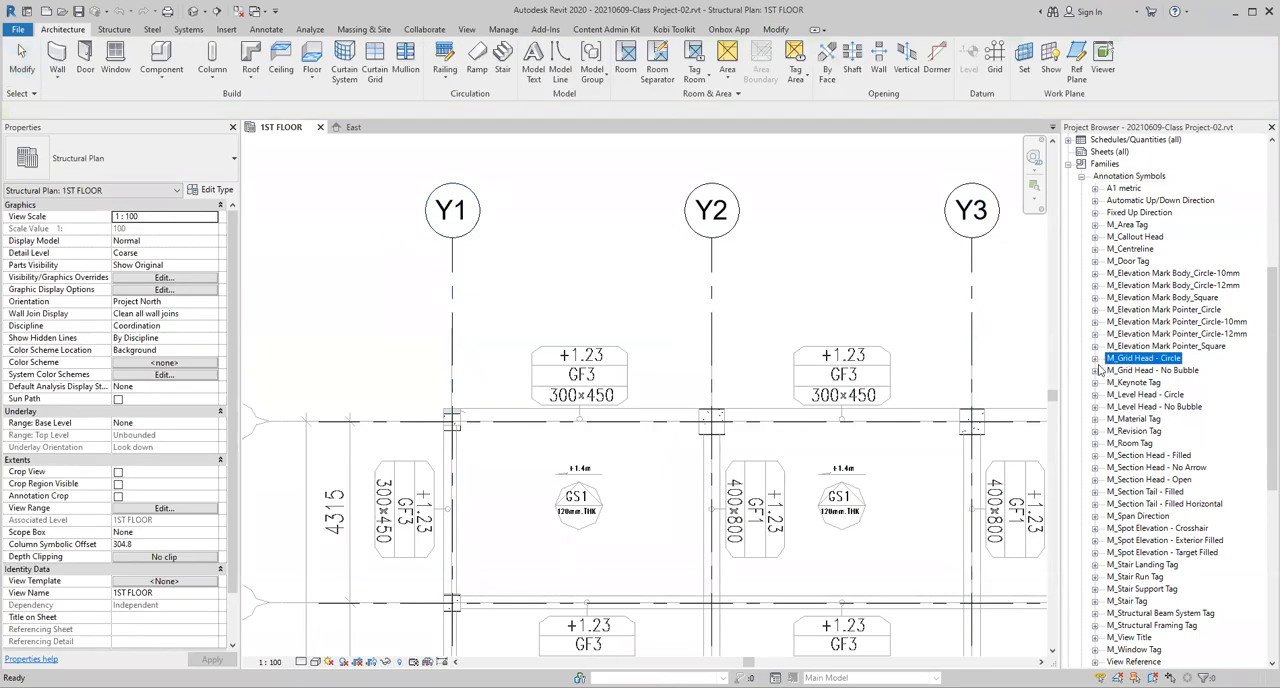
- Edit the M_Grid Head - Circle family from its context menu in the Project Browser
right_click(1144, 358)
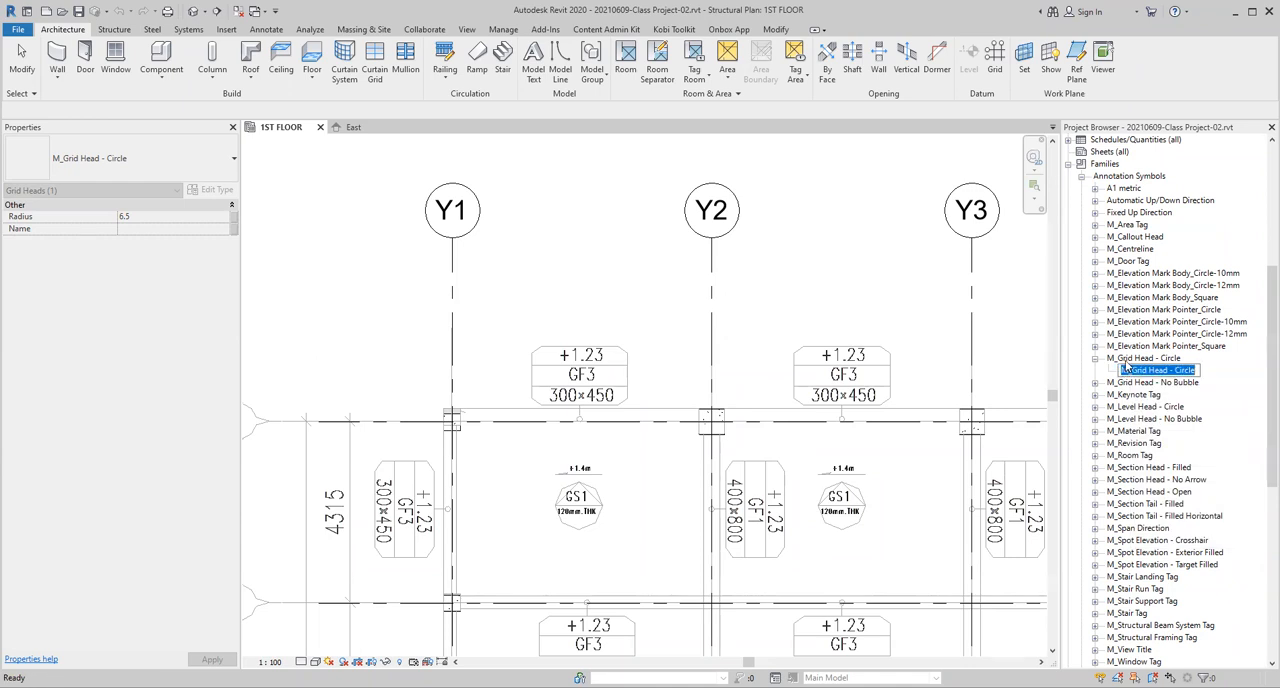
right_click(1156, 358)
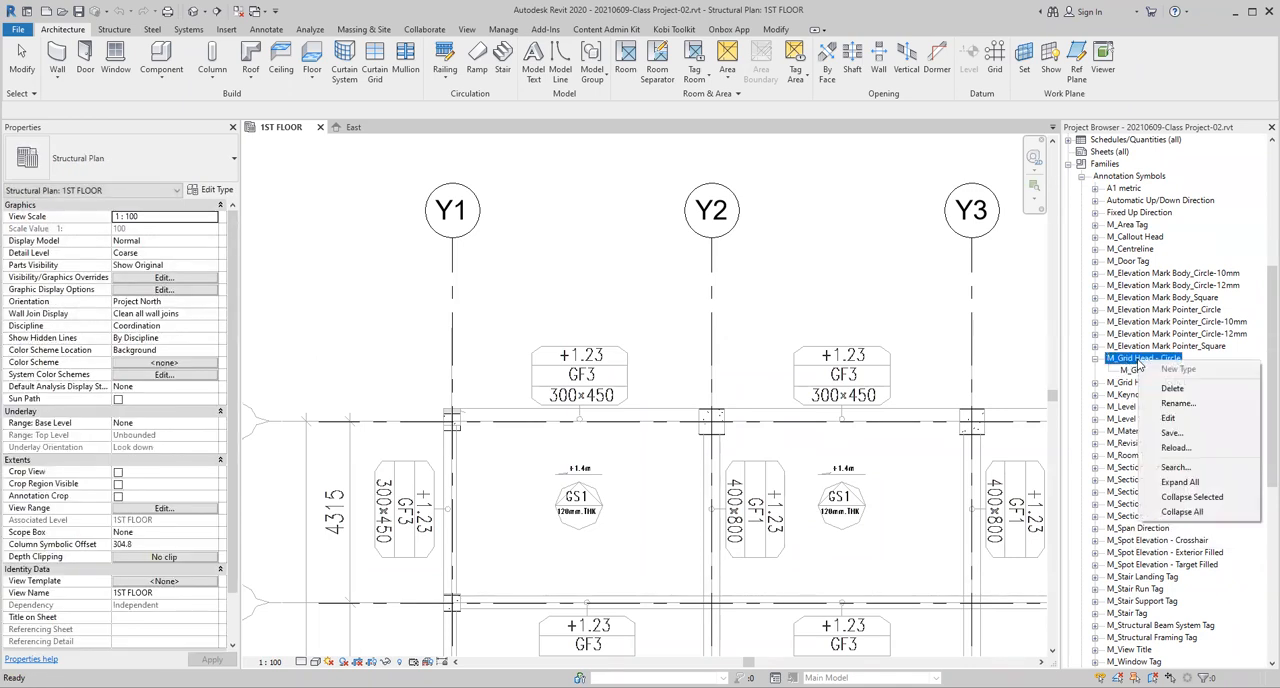
left_click(1168, 416)
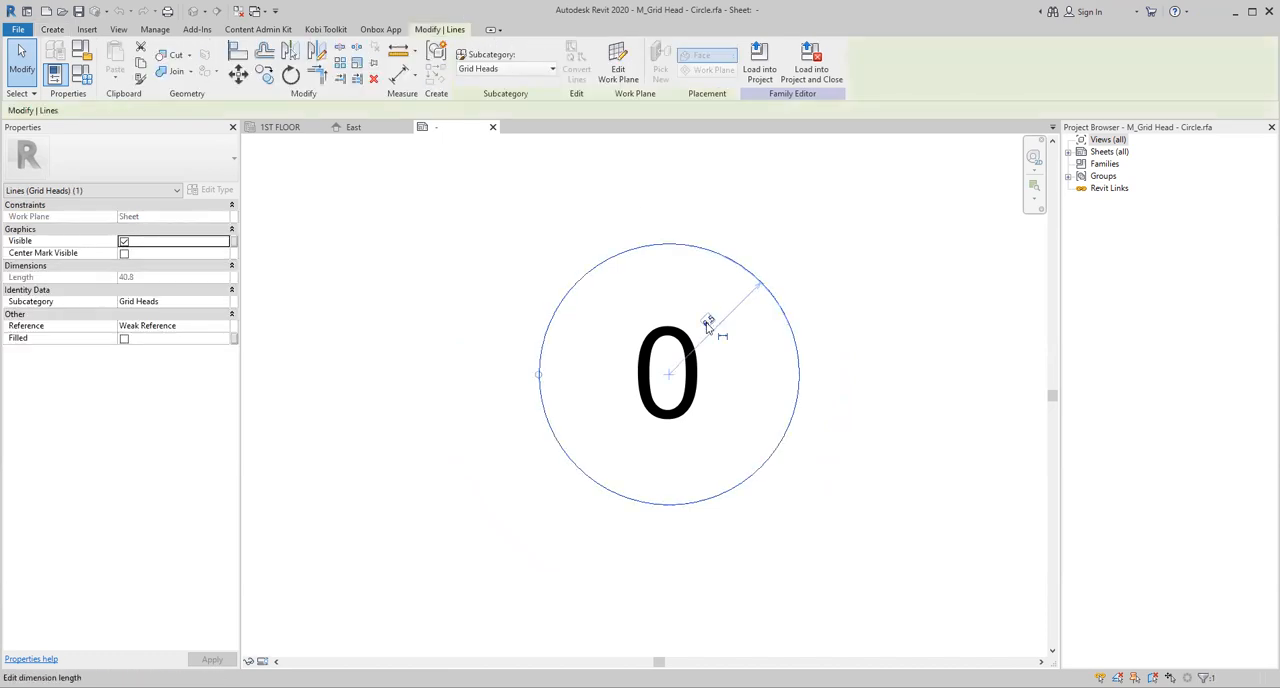
mouse_move(708, 324)
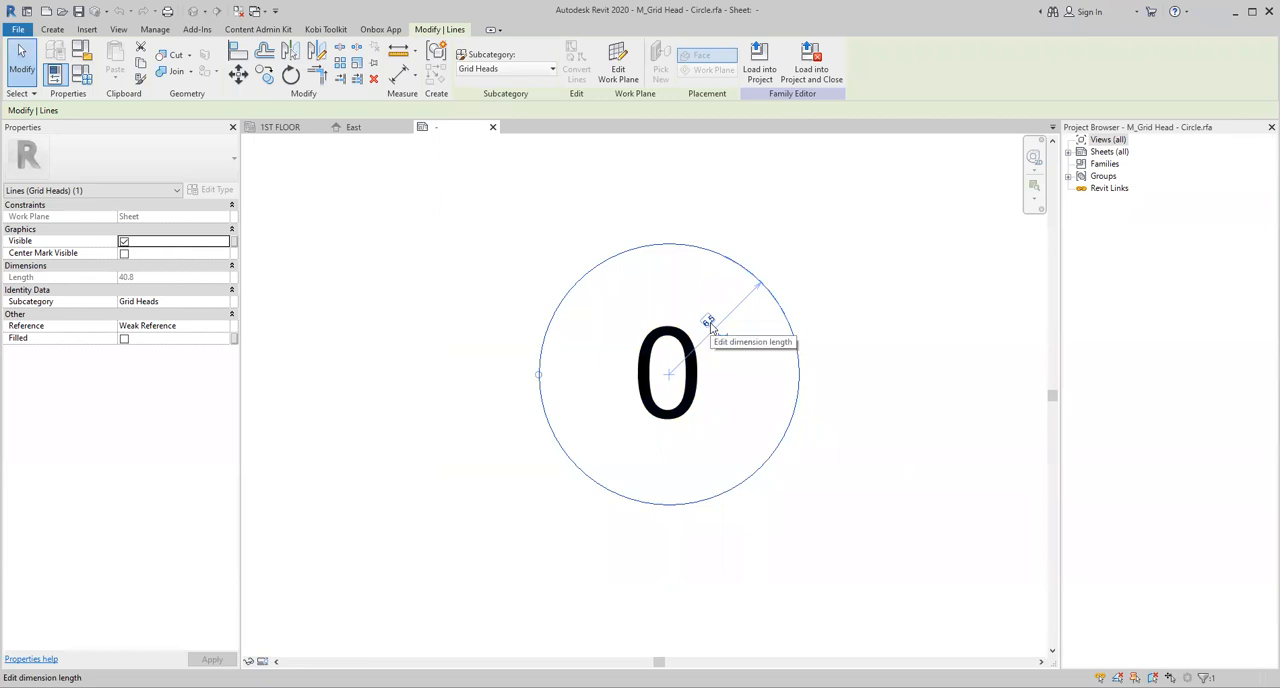
- Change the grid head circle's radius to 10 so it surrounds the label
left_click(708, 322)
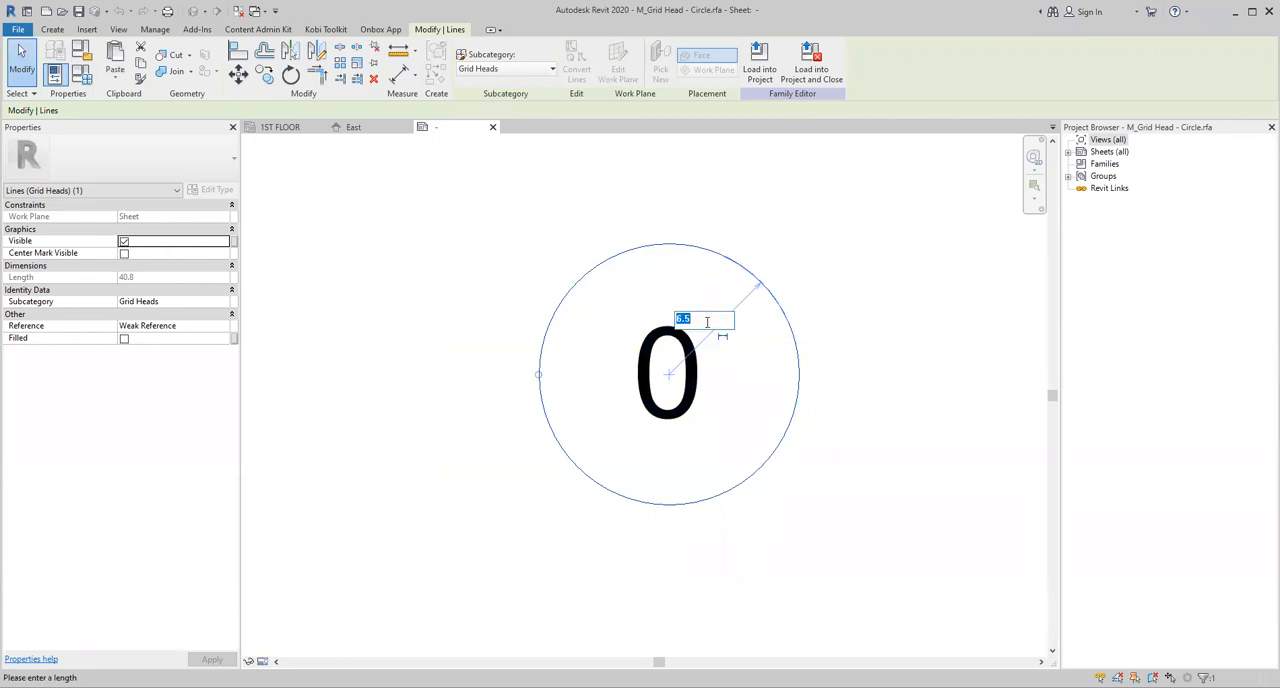
type("10.0")
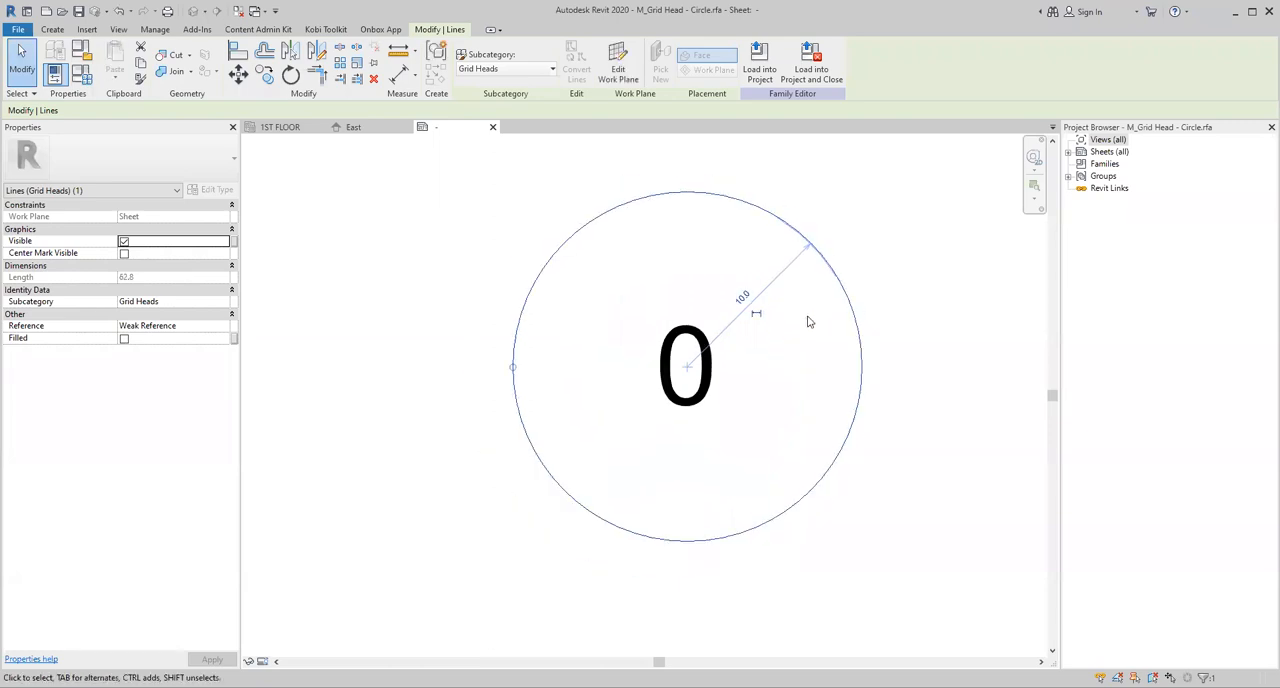
left_click_drag(810, 320, 882, 322)
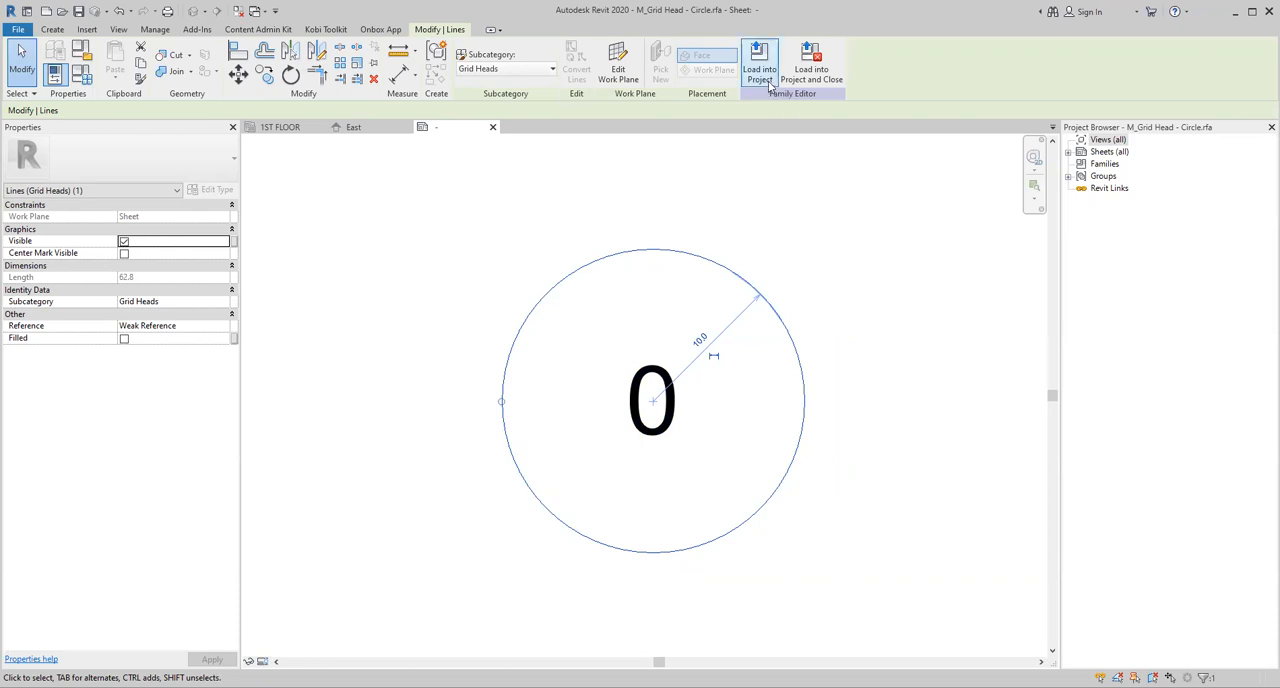
mouse_move(760, 64)
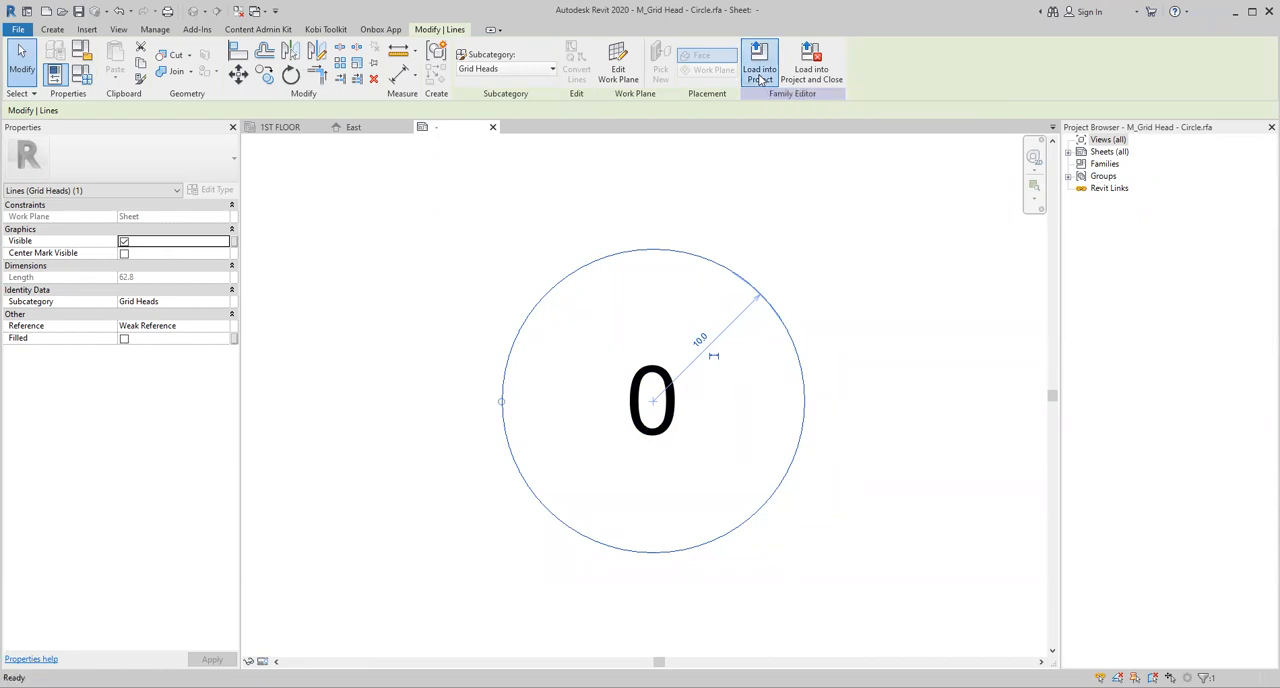
- Load the resized grid head into the project, overwriting the existing version and its parameter values
left_click(760, 60)
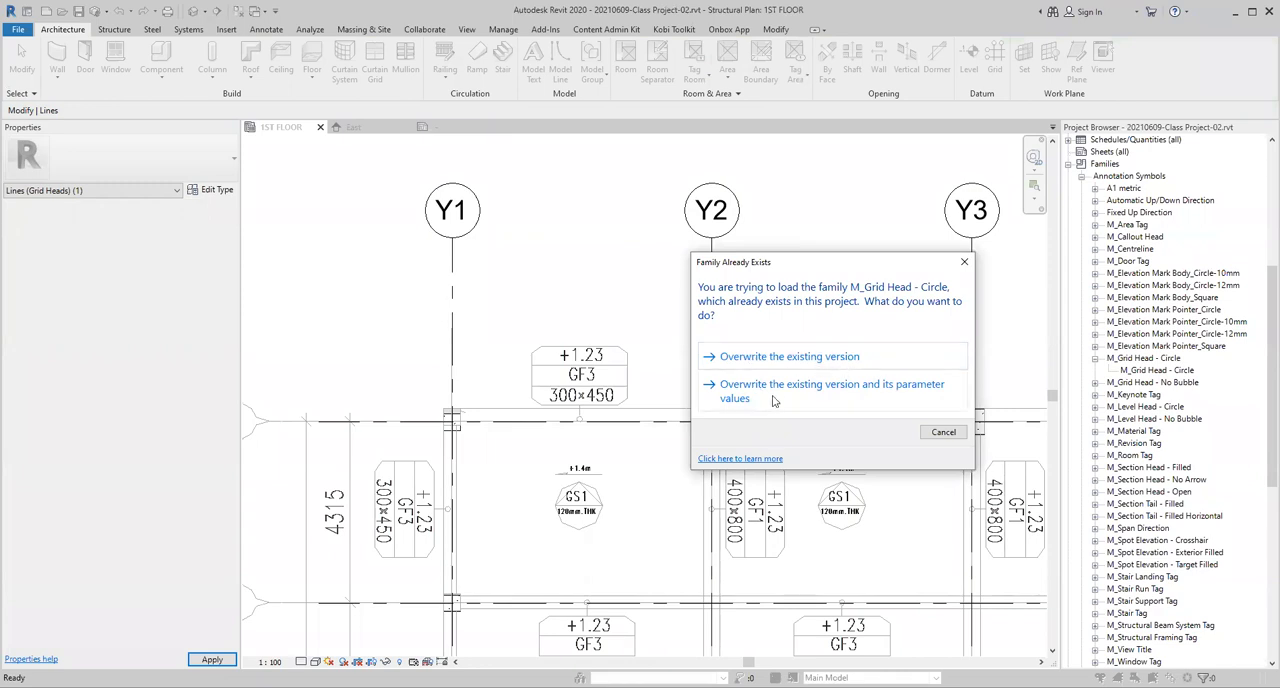
mouse_move(896, 396)
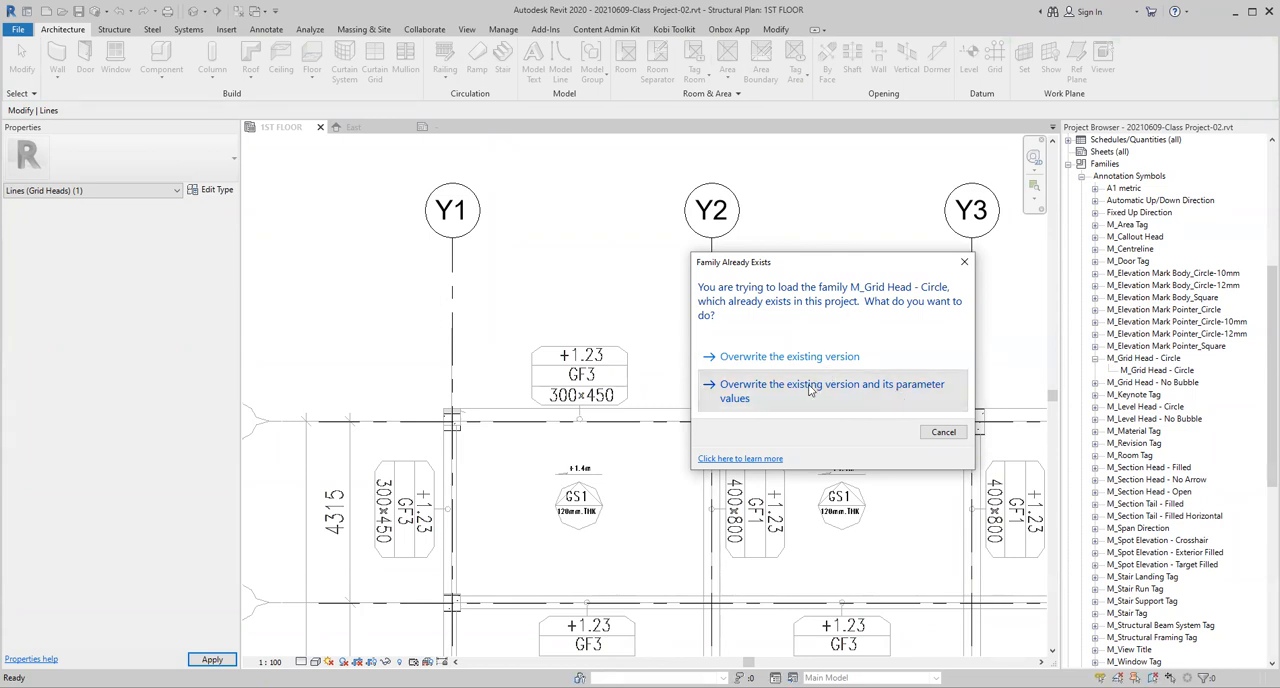
left_click(788, 356)
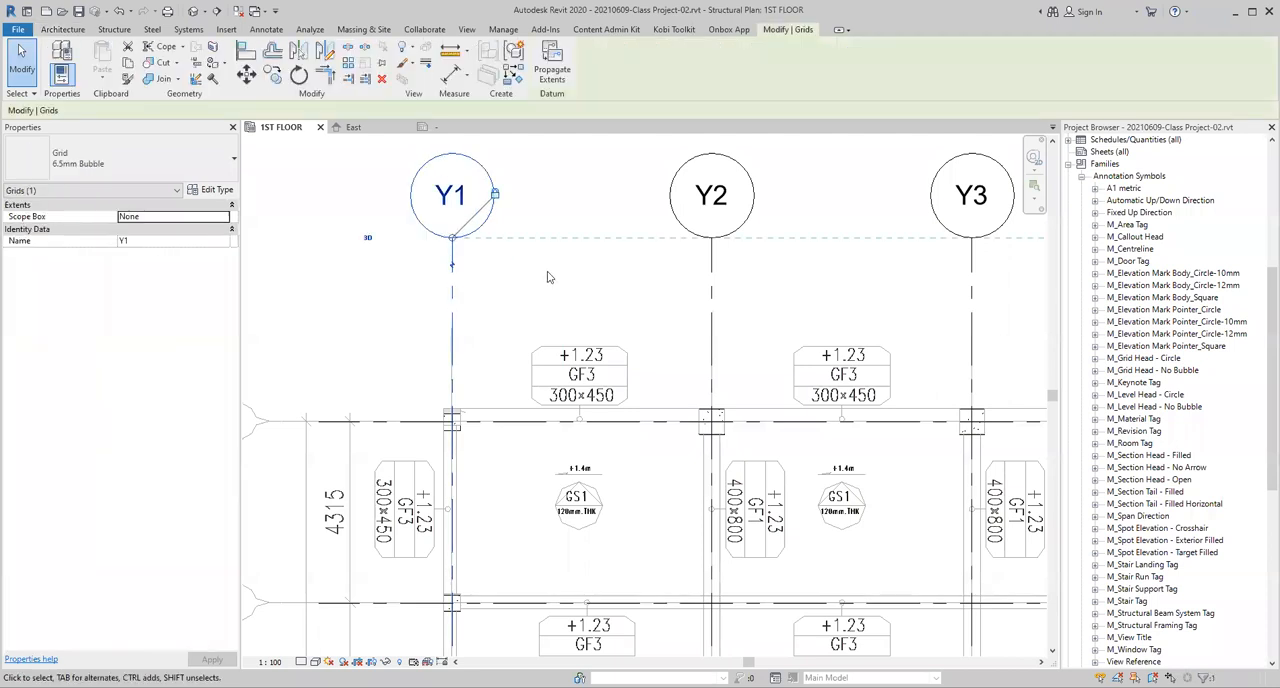
left_click(62, 28)
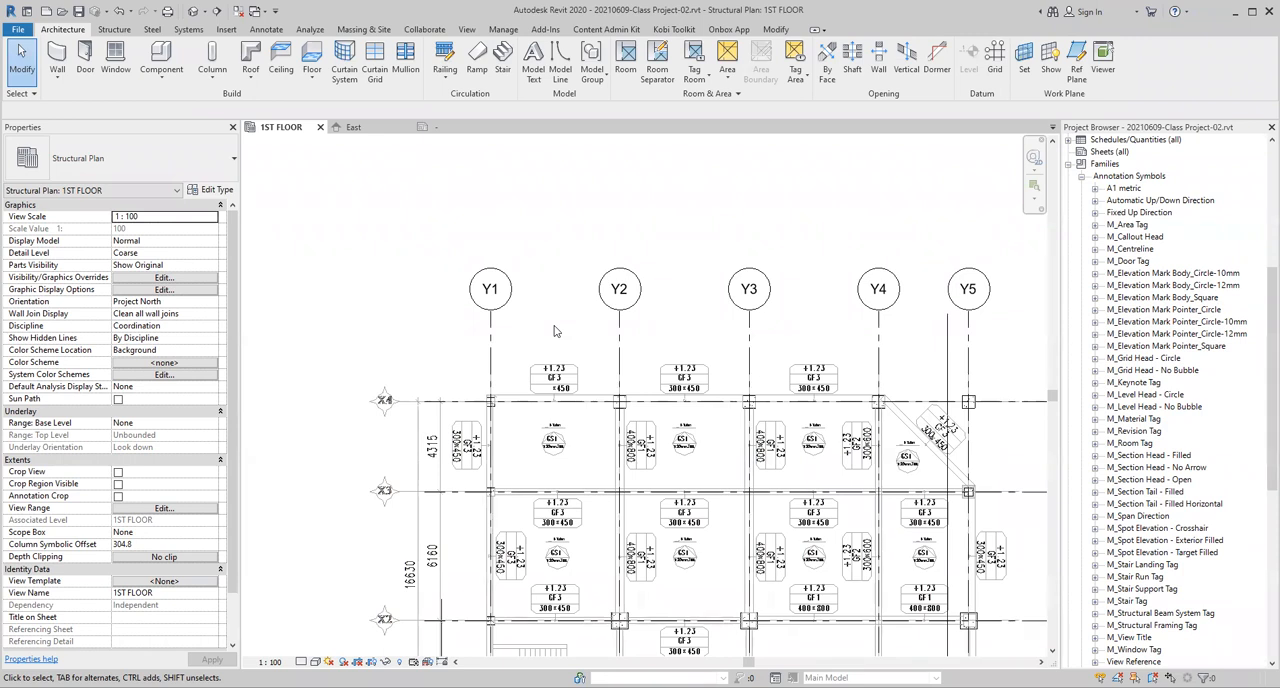
left_click(490, 288)
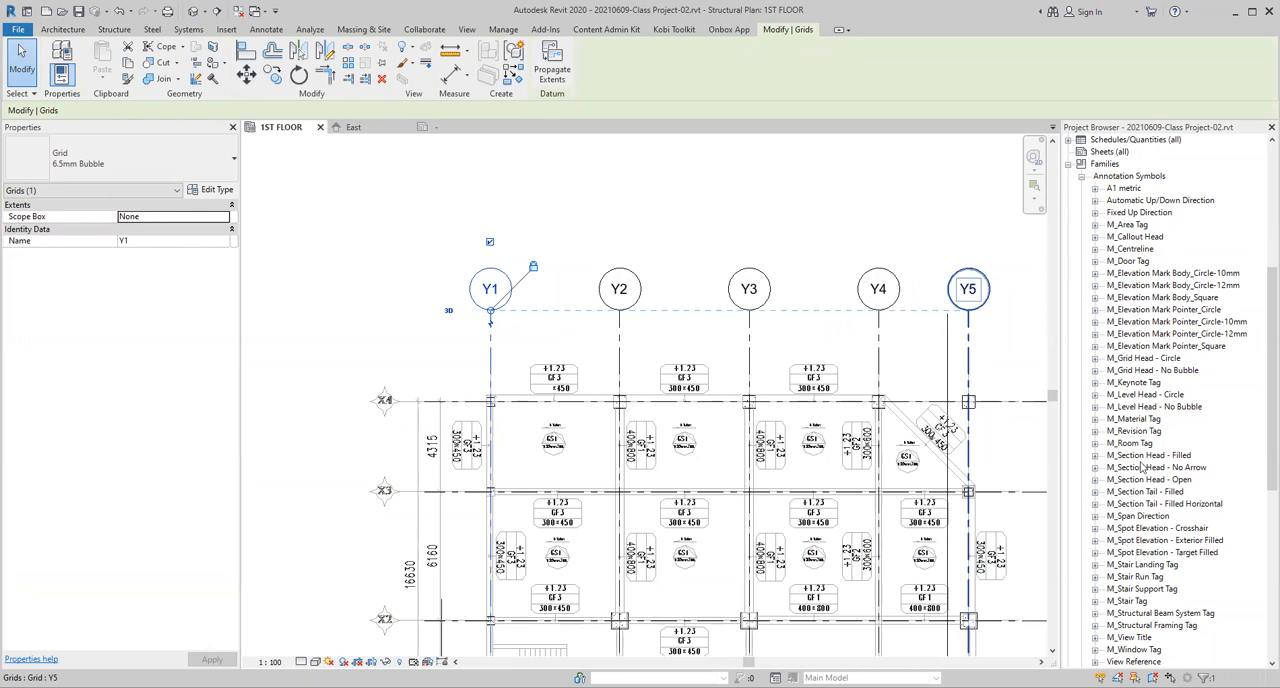
left_click(62, 28)
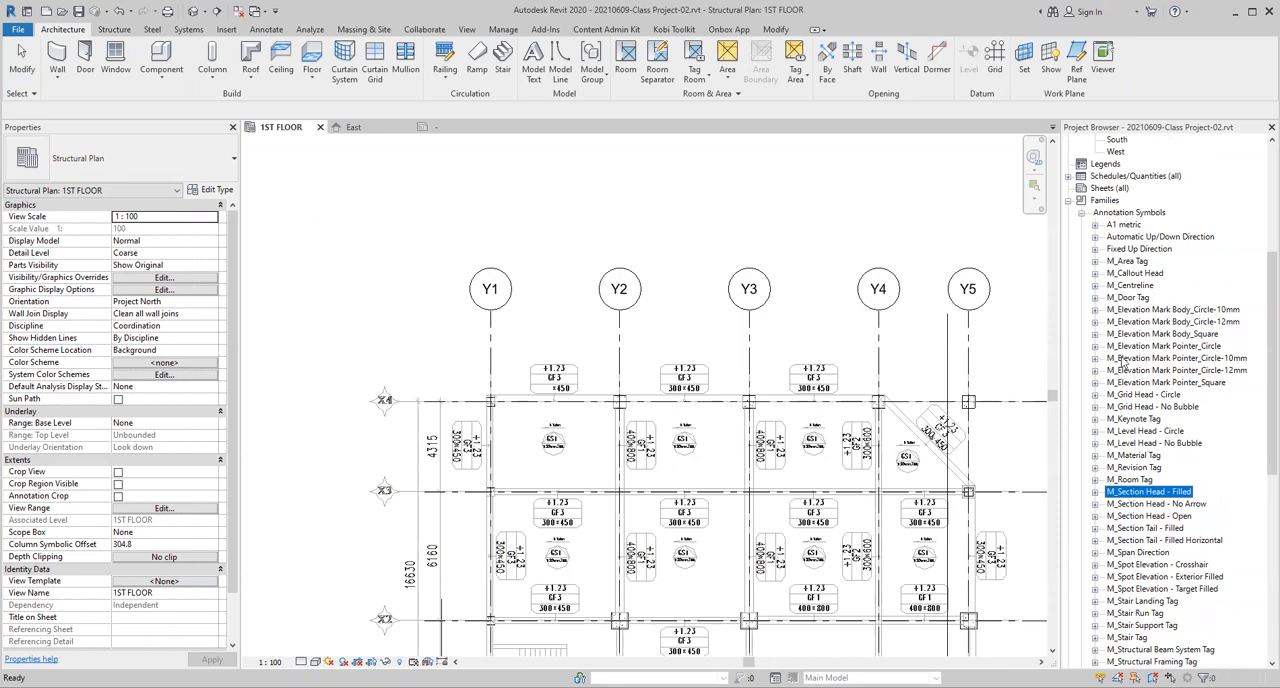
- Edit M_Grid Head - Circle again and reload it, overwriting the existing version and parameters
right_click(1144, 394)
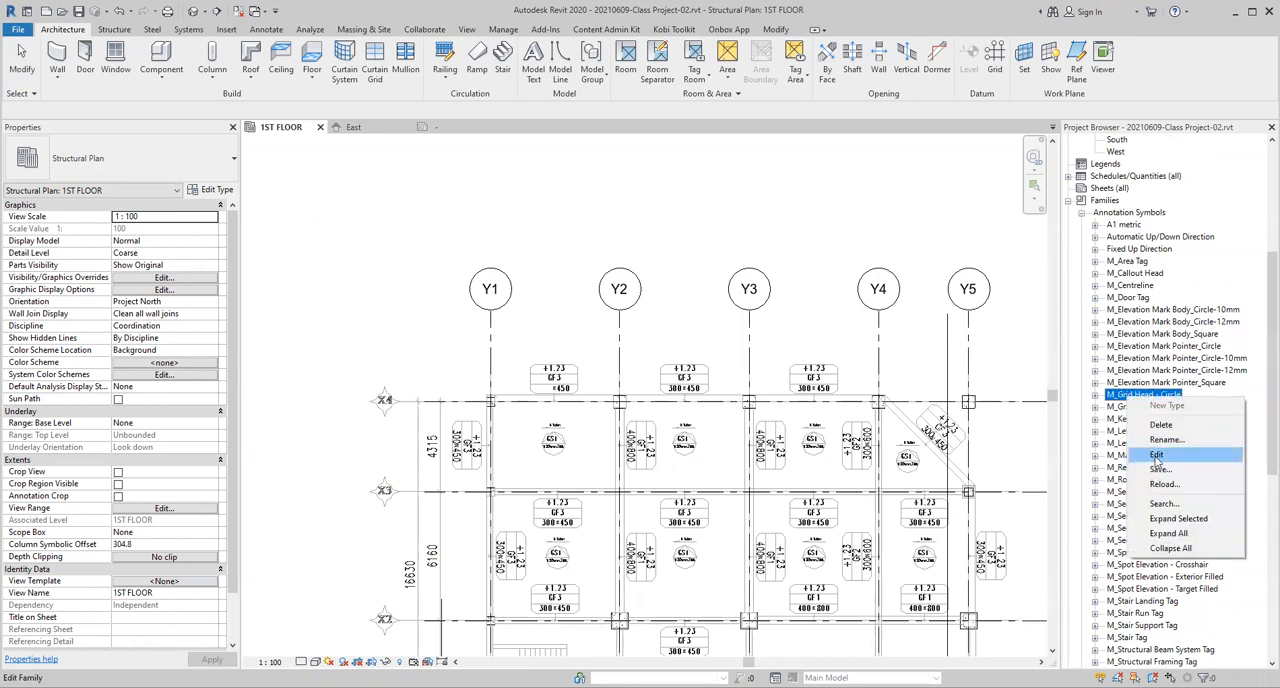
left_click(1156, 454)
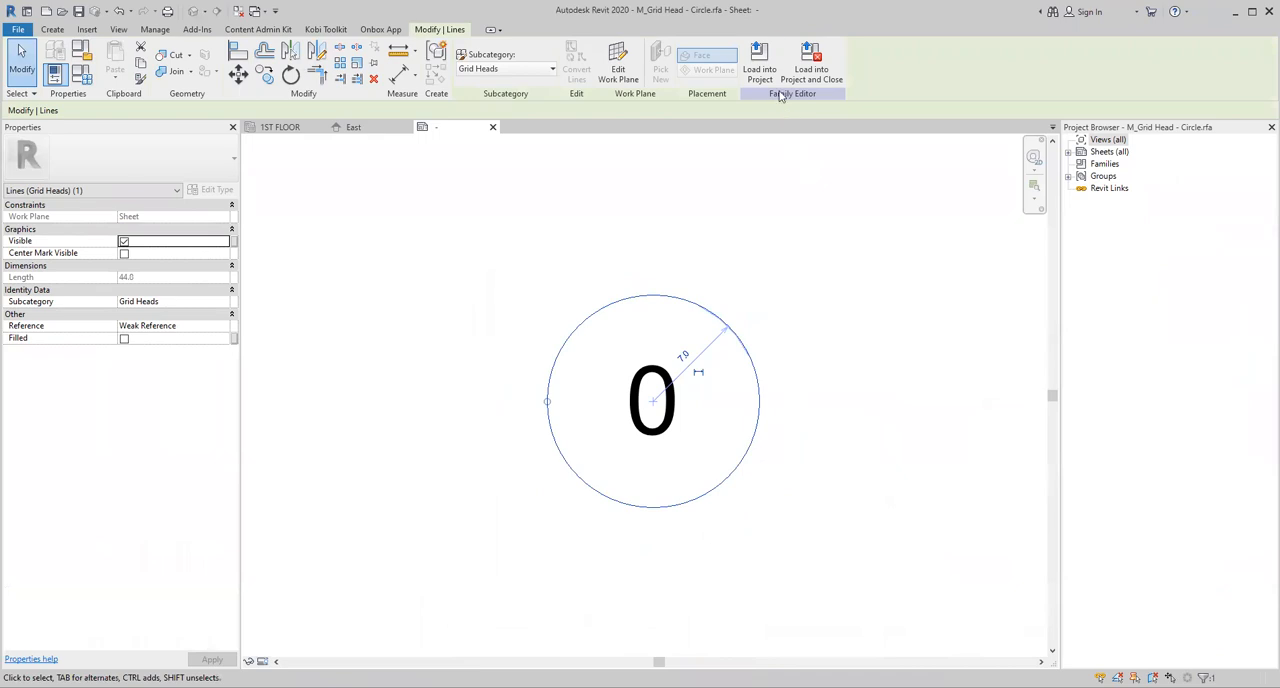
left_click(812, 62)
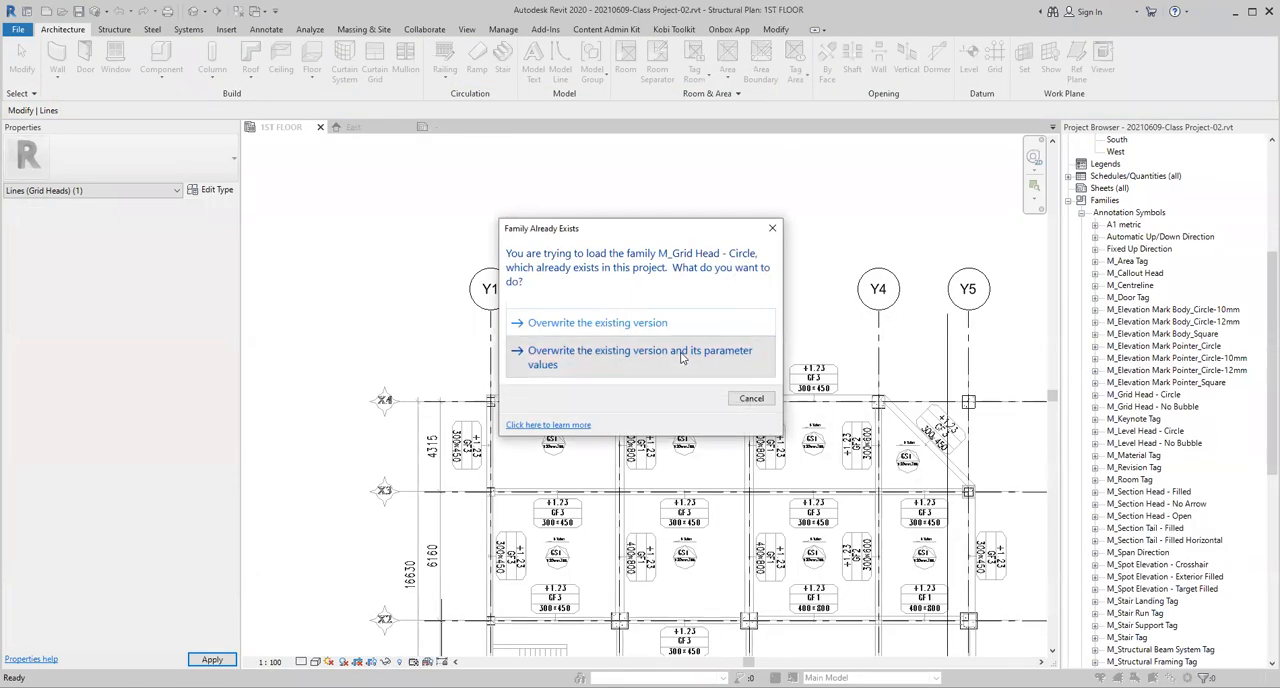
left_click(596, 322)
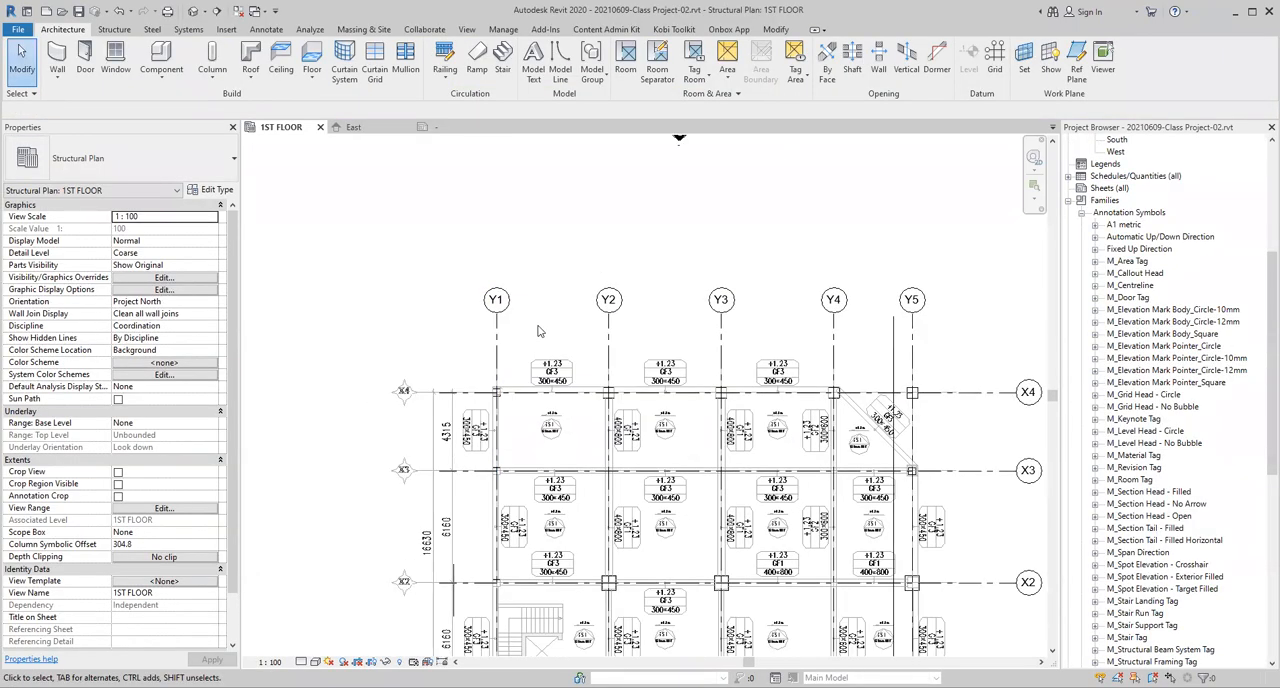